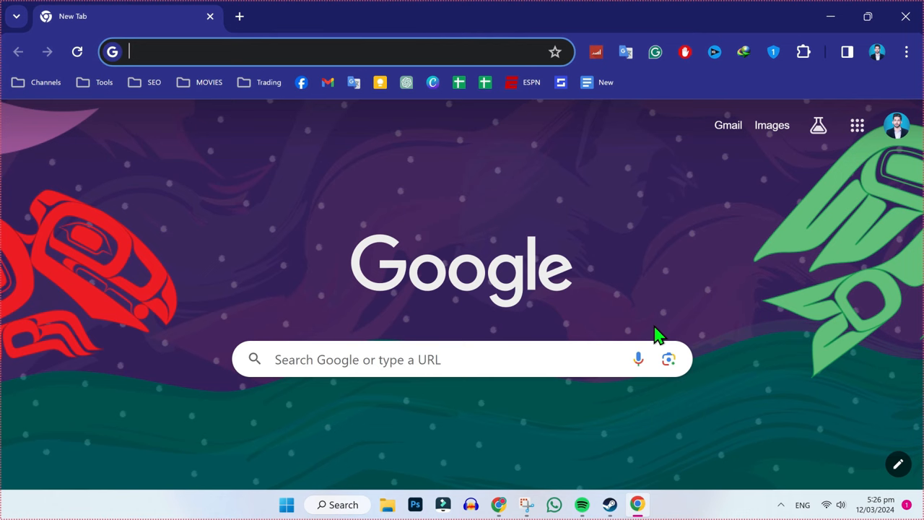
# - Google 'rockstar' and open the official Rockstar Games website from the results
pyautogui.write('rockstar')
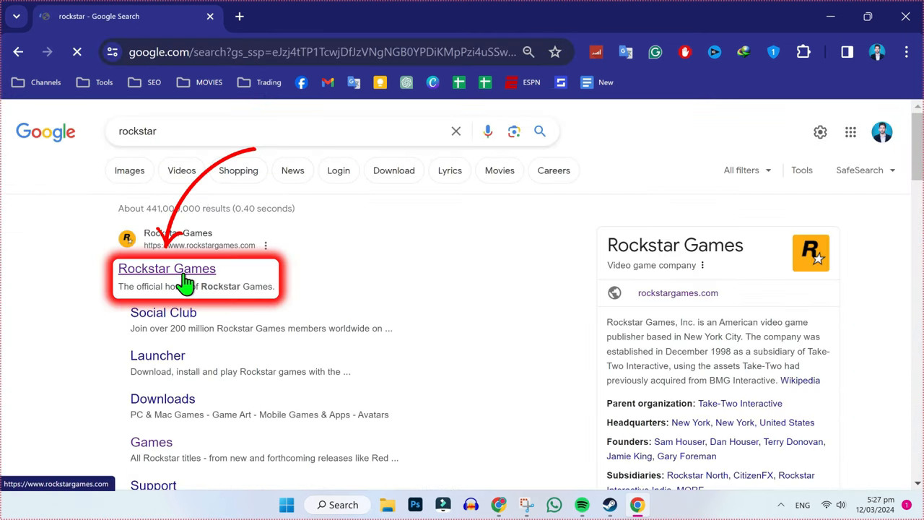
pyautogui.click(166, 268)
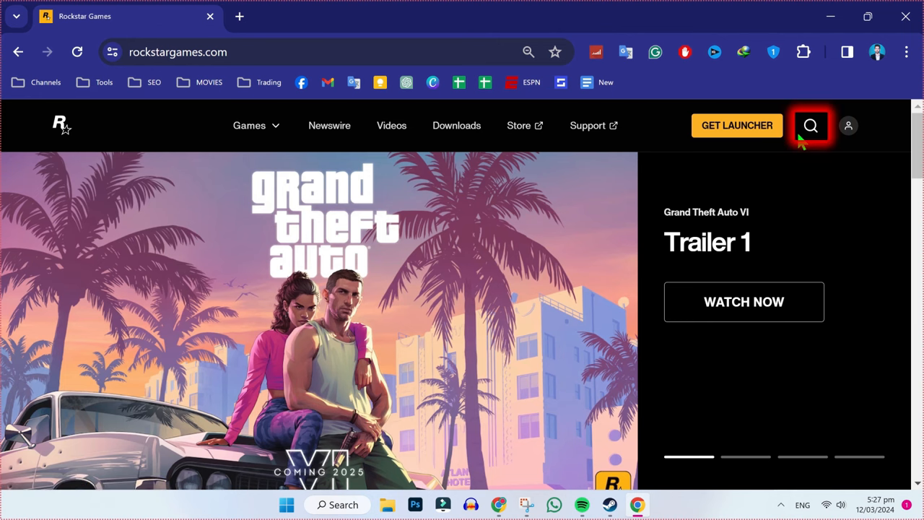
# - Search the site for 'san' and open the Grand Theft Auto: San Andreas page
pyautogui.click(811, 125)
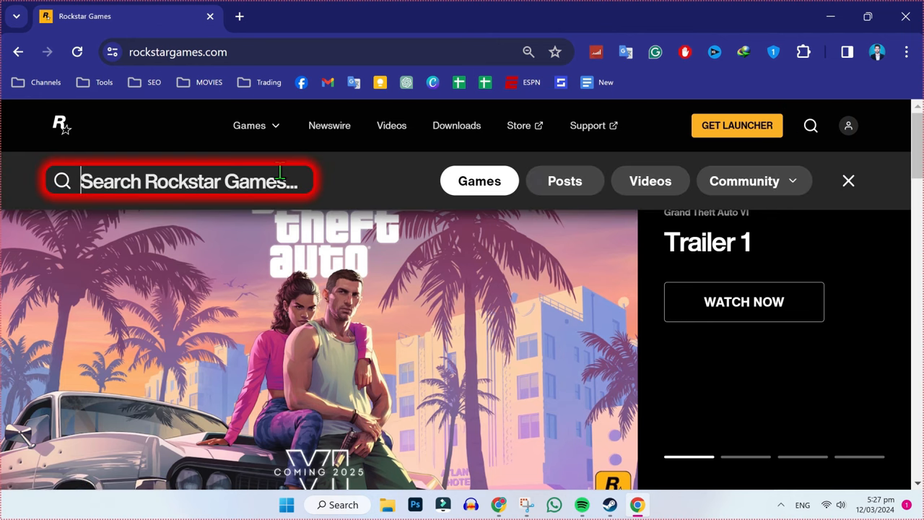
pyautogui.write('san')
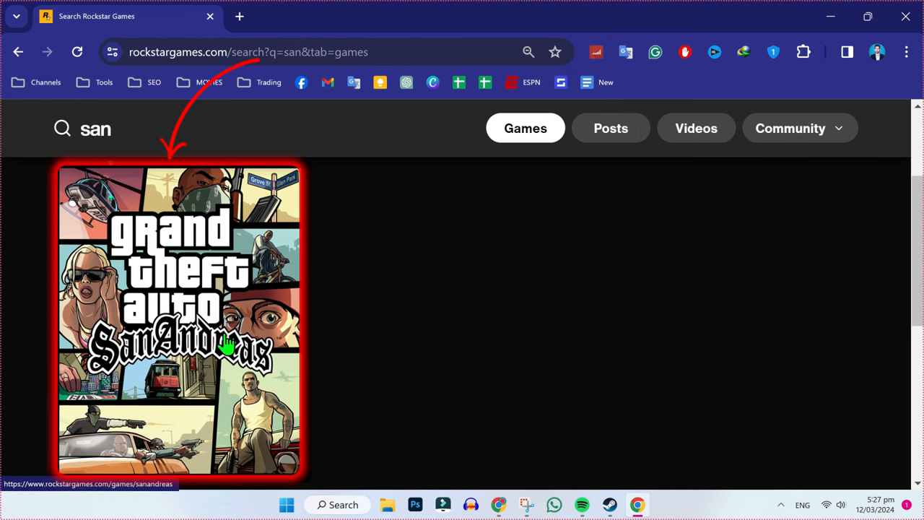
pyautogui.click(179, 322)
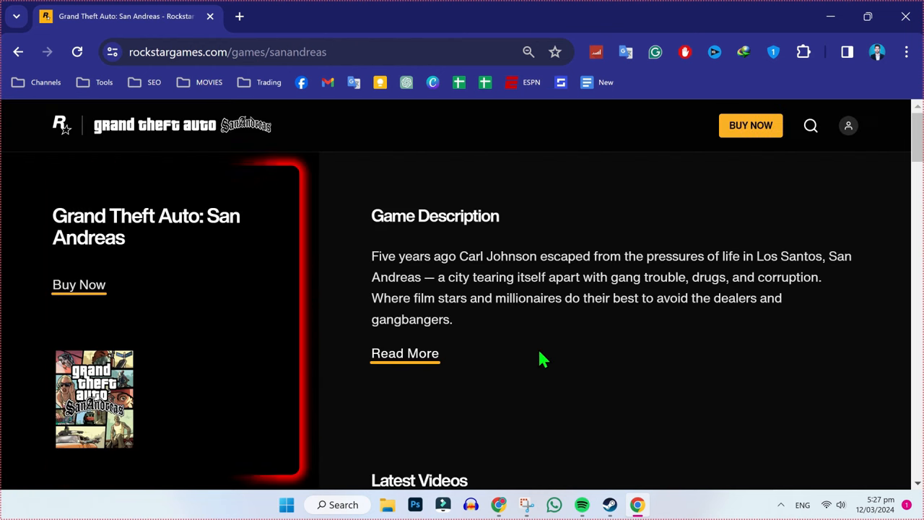
pyautogui.moveTo(174, 311)
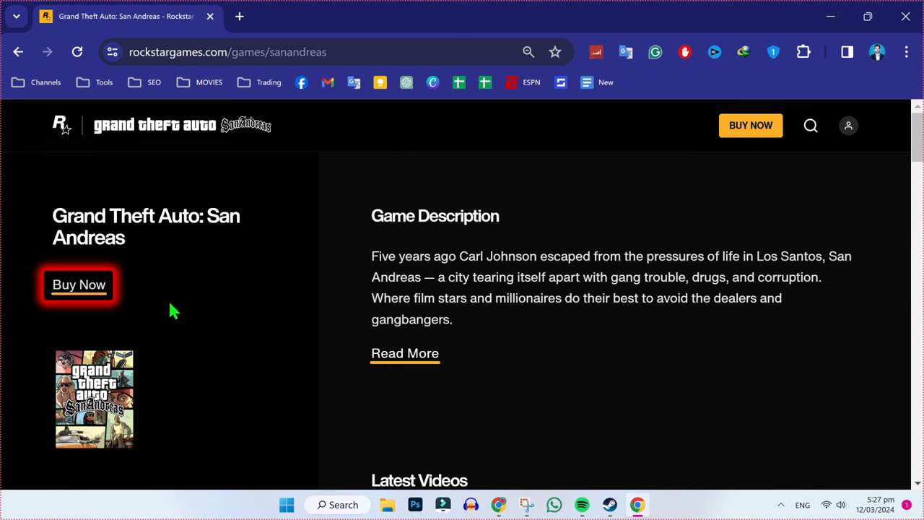
# - Open the PC Buy Now page for The Trilogy – Definitive Edition and sign in
pyautogui.click(78, 285)
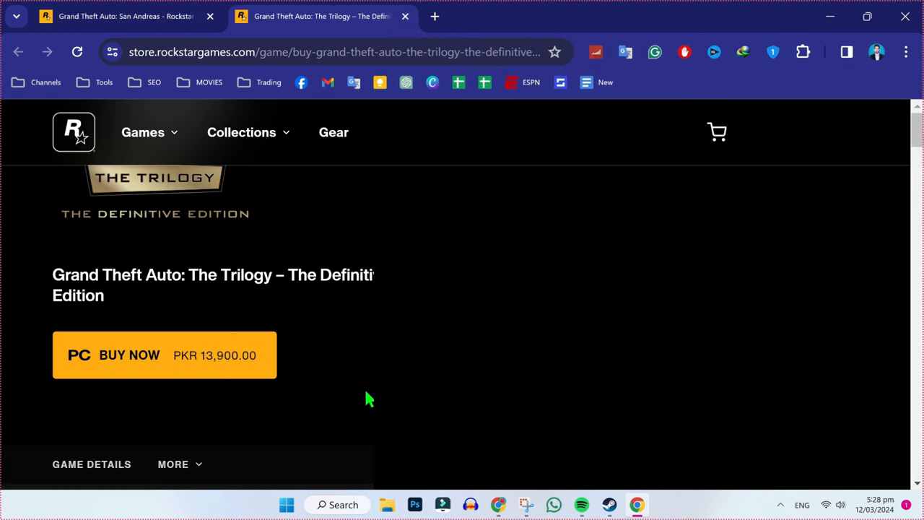
pyautogui.moveTo(202, 379)
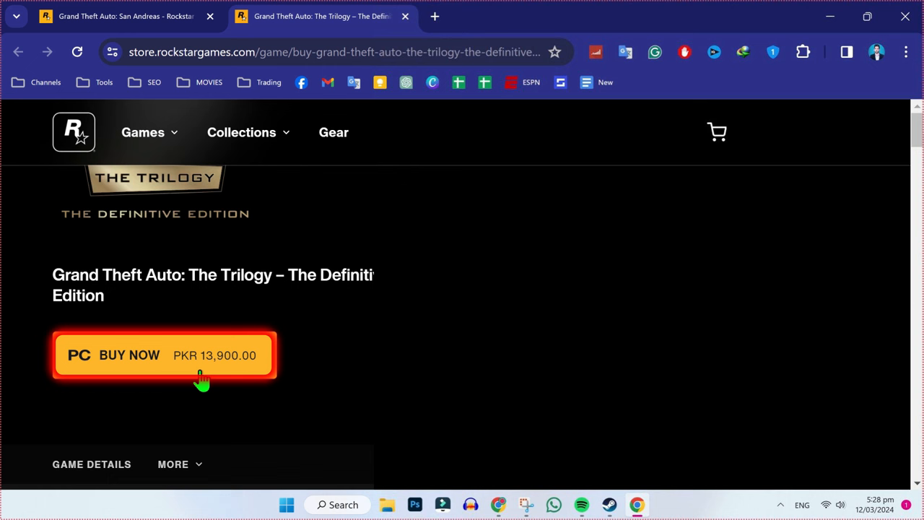
pyautogui.click(164, 355)
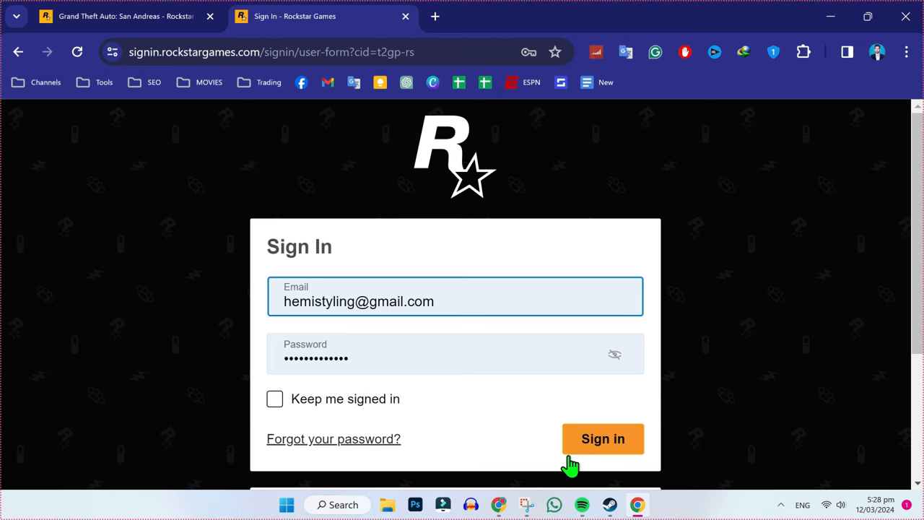
pyautogui.click(602, 438)
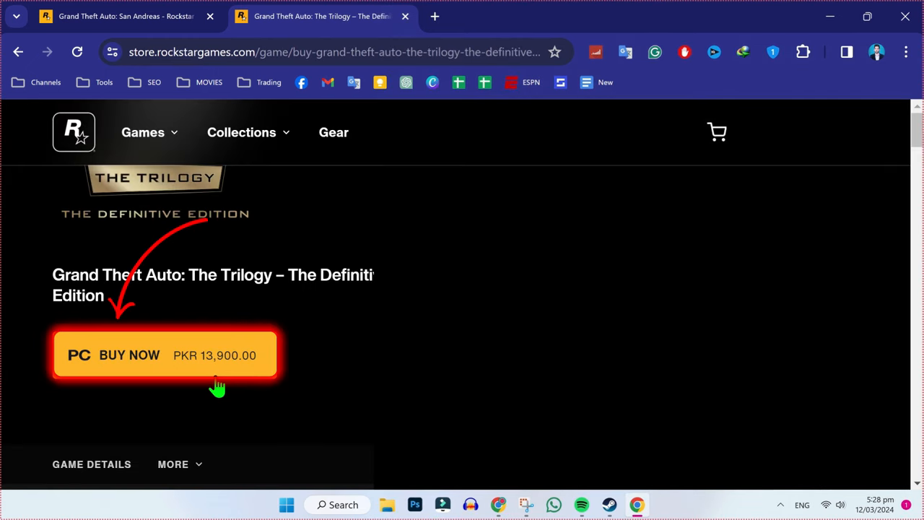
# - Start the PC purchase of The Trilogy and pay by credit/debit card
pyautogui.click(165, 355)
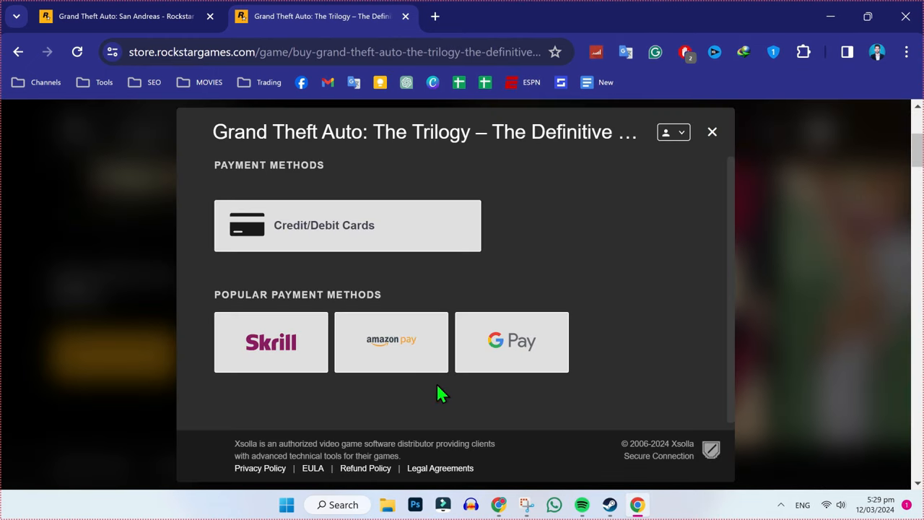
pyautogui.click(347, 225)
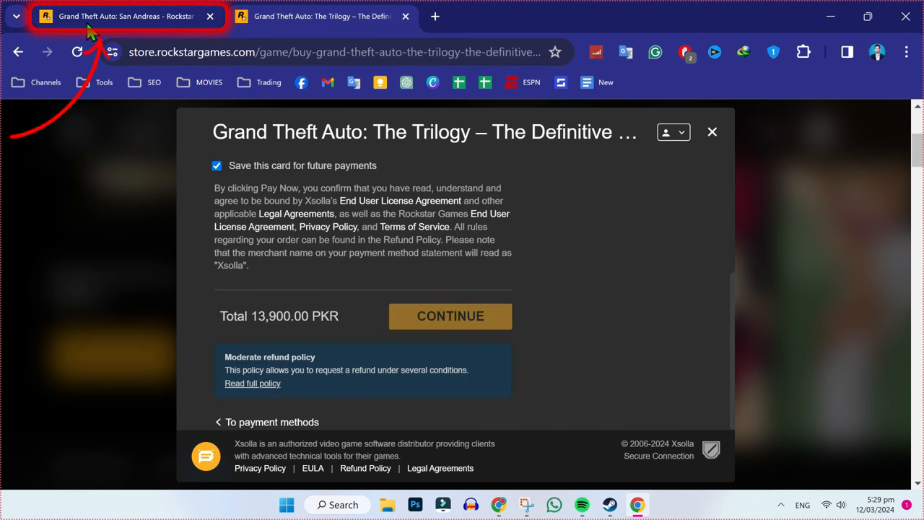
# - Download the Rockstar Games Launcher and run its installer from Downloads > Programs
pyautogui.click(122, 16)
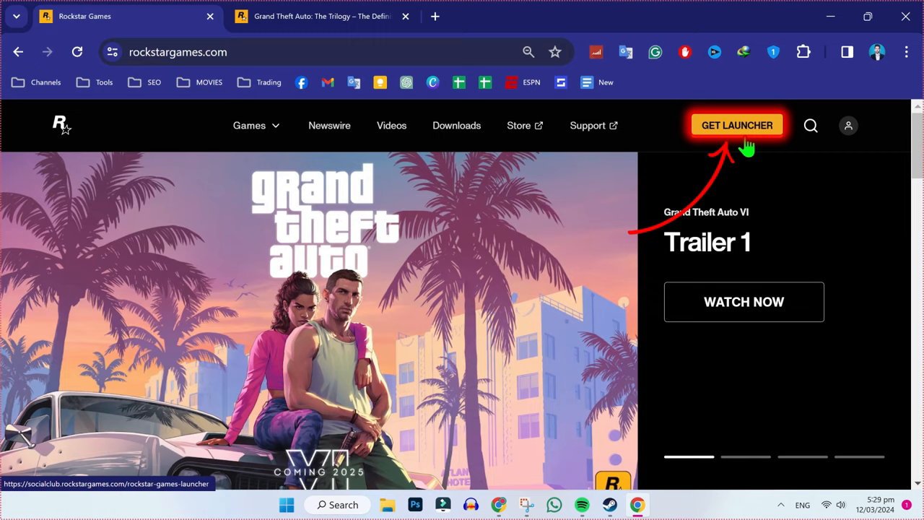
pyautogui.click(737, 125)
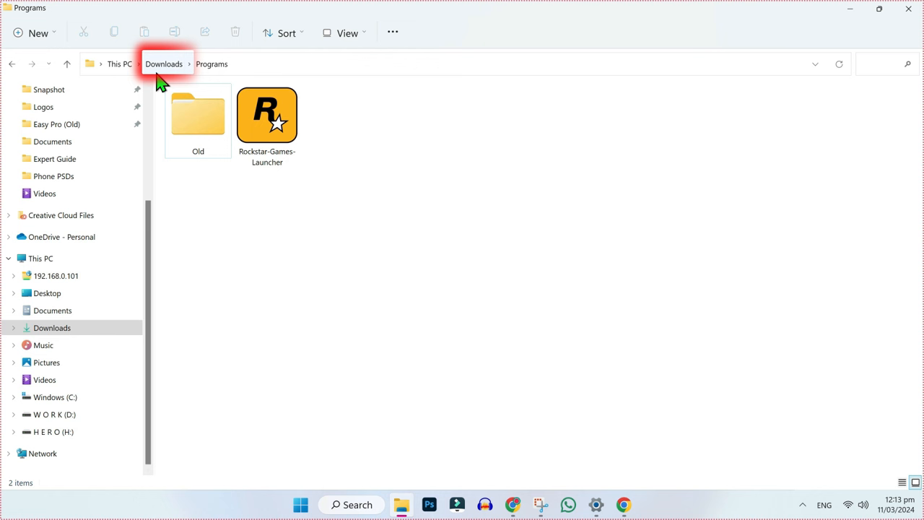
pyautogui.click(266, 116)
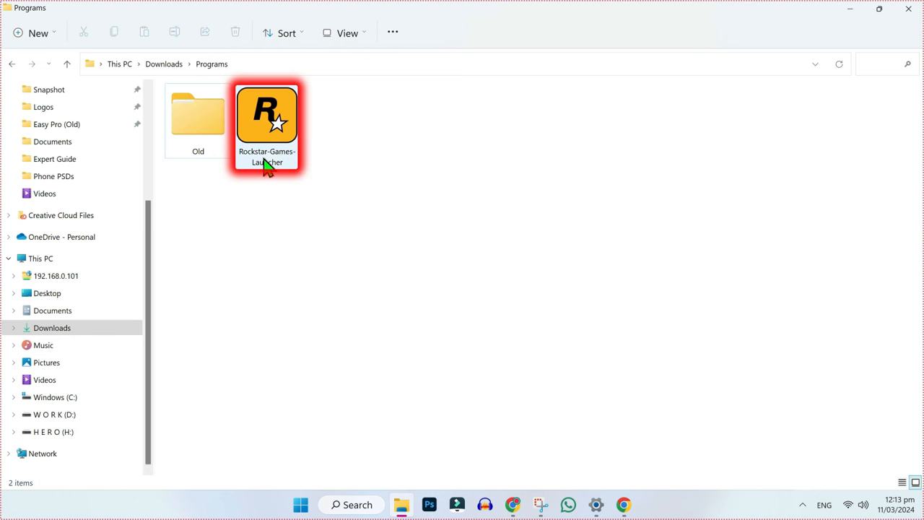
pyautogui.click(266, 115)
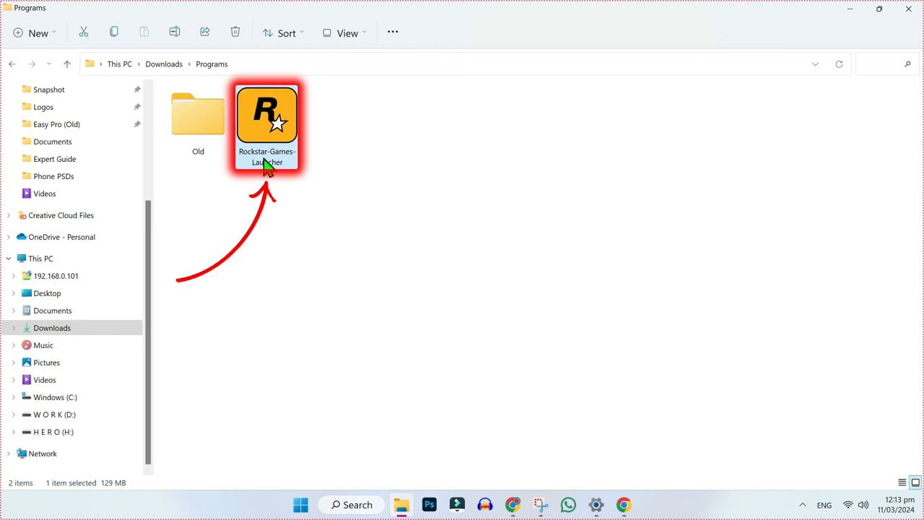
pyautogui.doubleClick(266, 115)
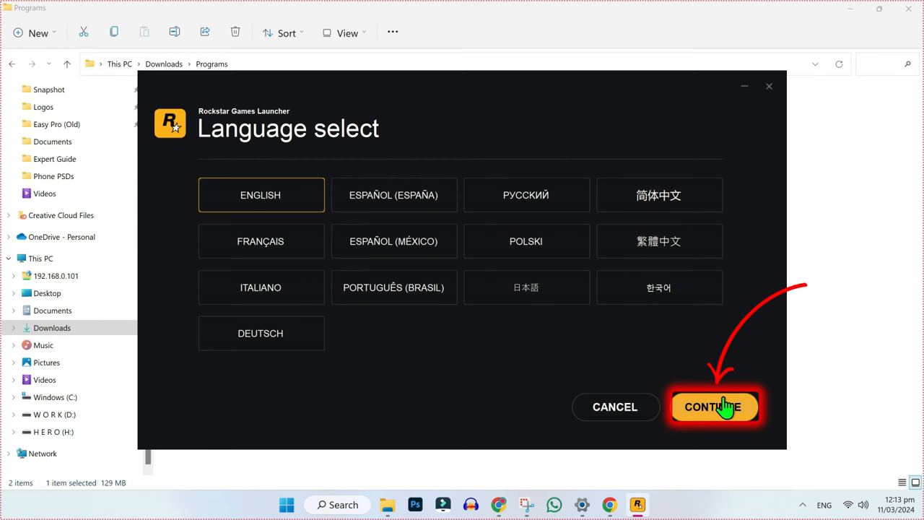
# - Install the launcher in English to the default location and close the Finished screen
pyautogui.click(713, 407)
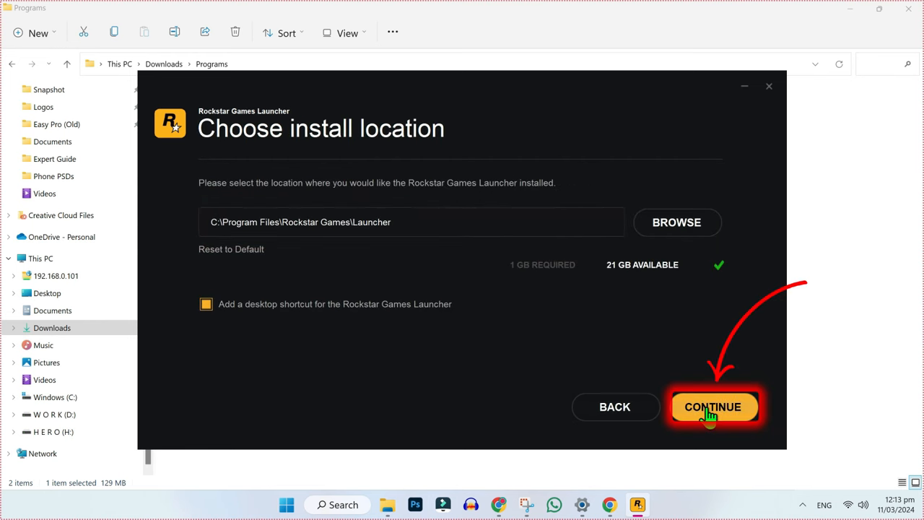
pyautogui.click(713, 406)
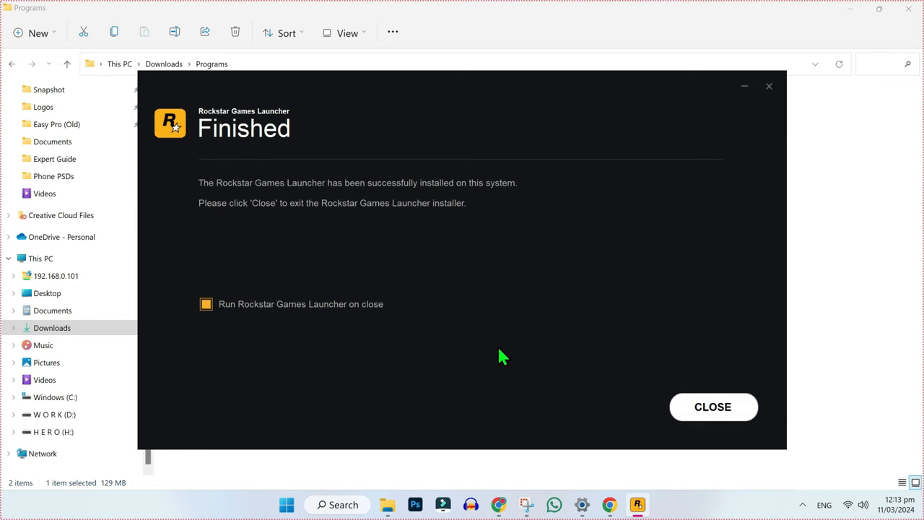
pyautogui.click(713, 407)
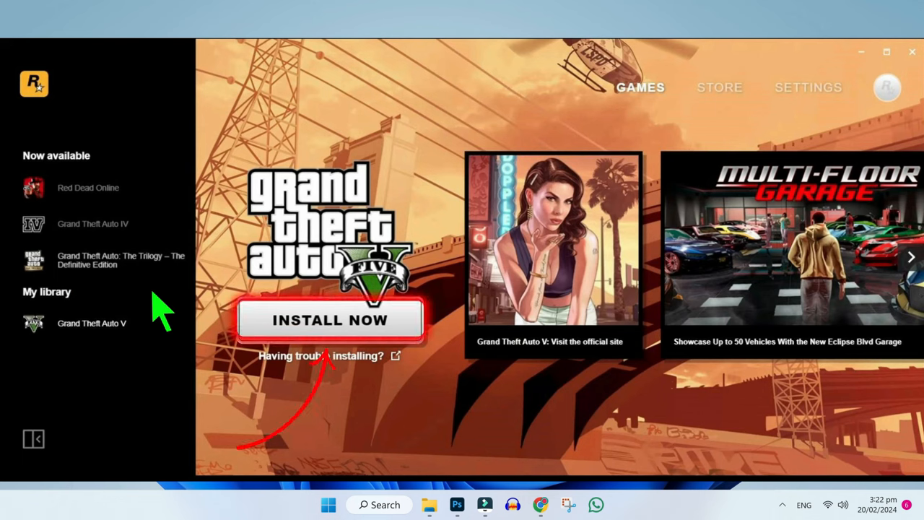
# - Install Grand Theft Auto V to the default folder, then press Play
pyautogui.click(330, 320)
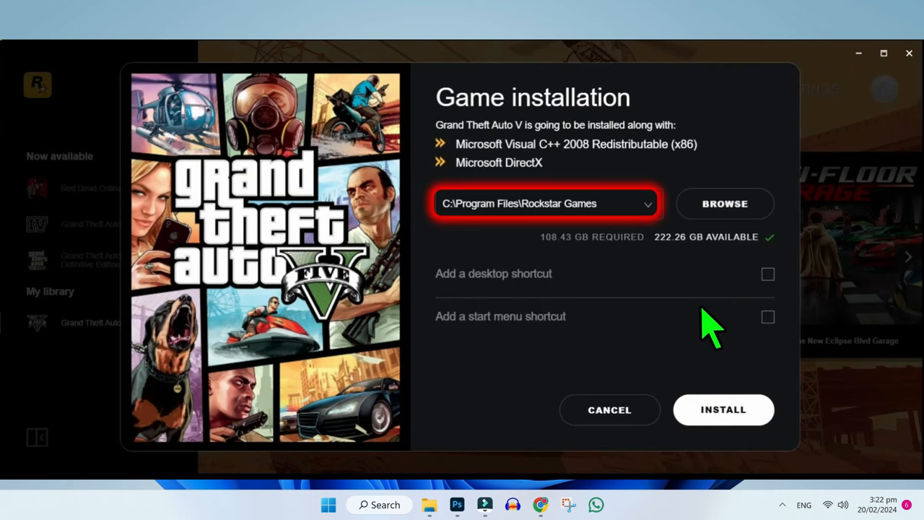
pyautogui.click(723, 410)
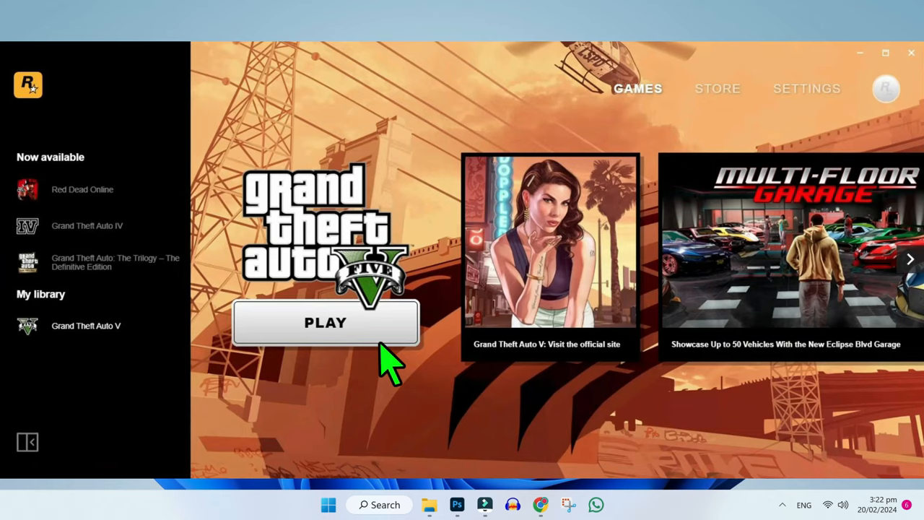
pyautogui.click(325, 322)
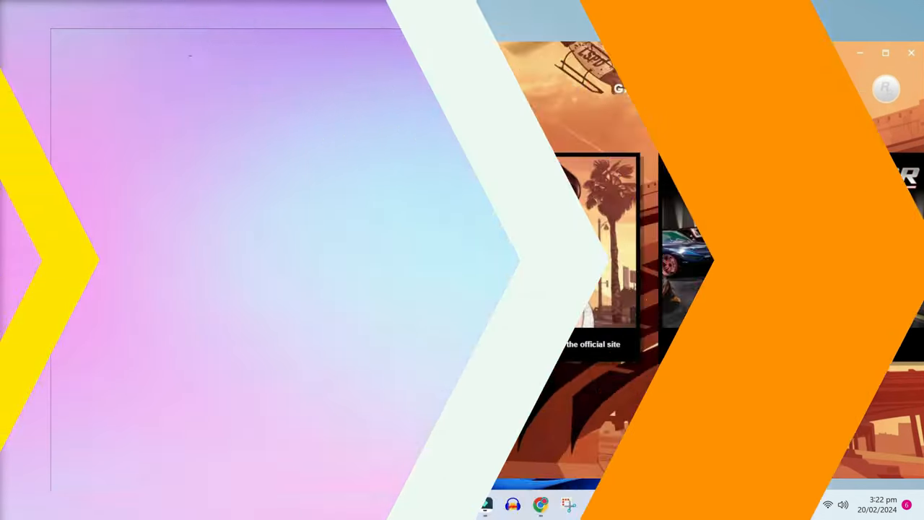